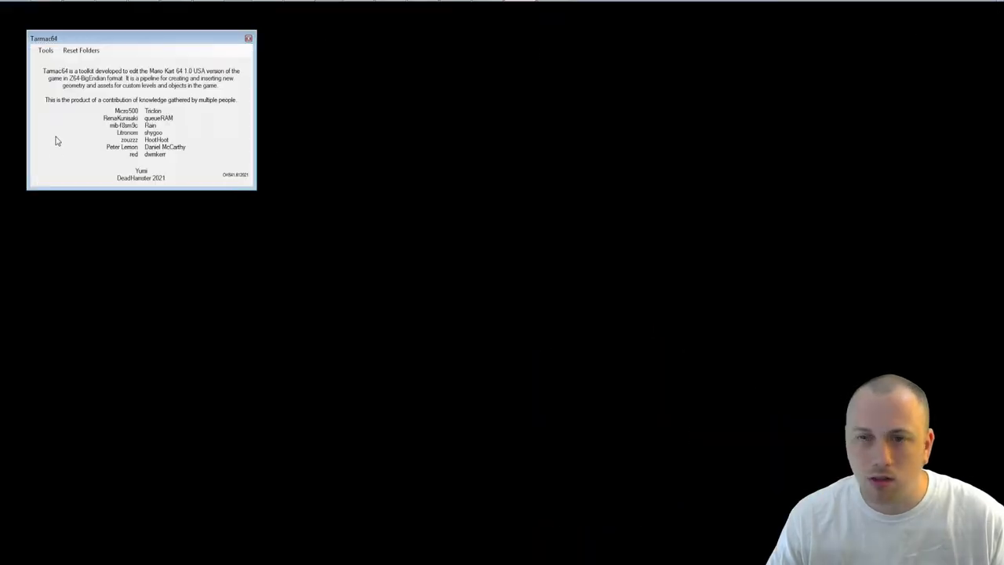
Launch the Song Extractor from the Tools menu, with bank 1 and sequence 1.
left_click(46, 50)
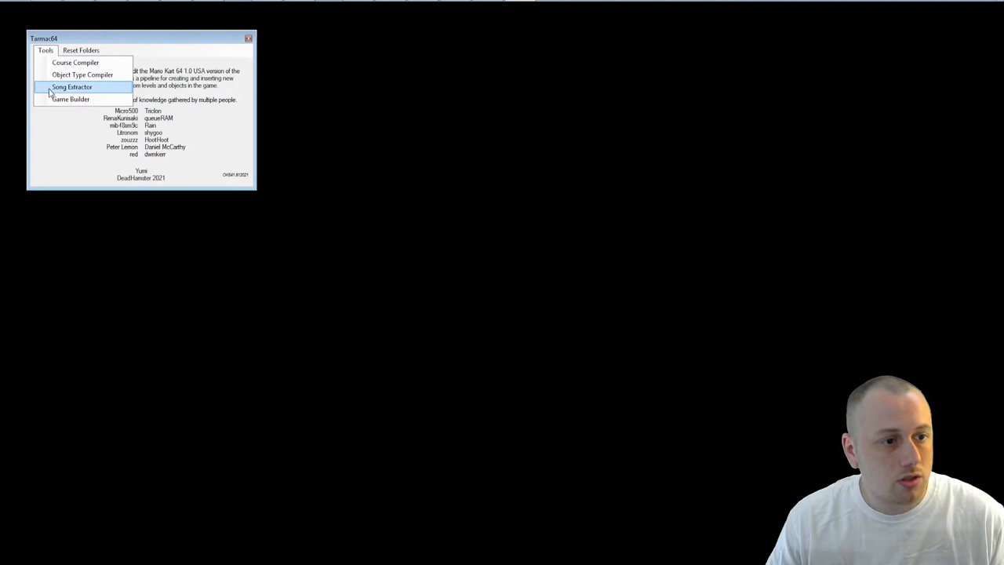
left_click(72, 86)
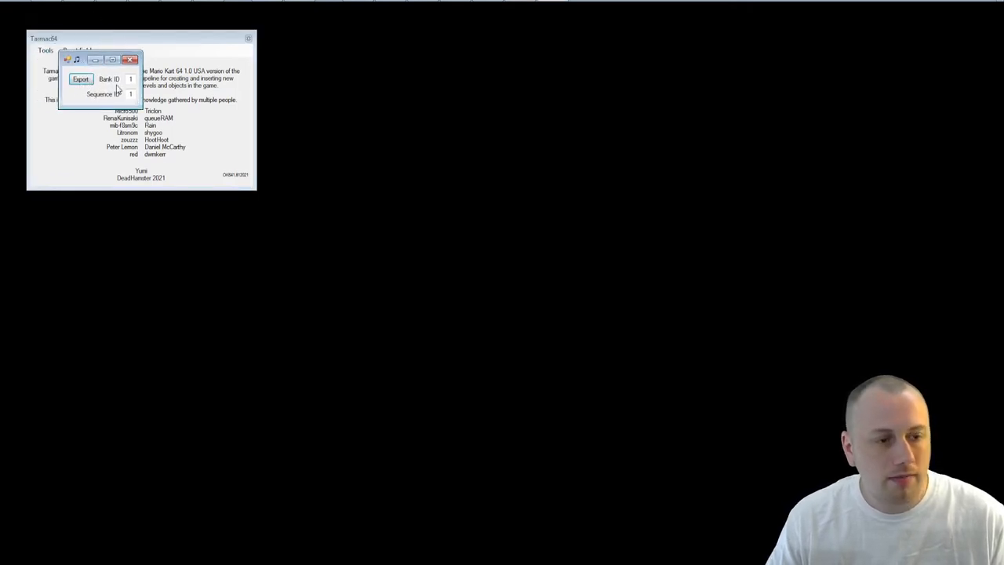
mouse_move(179, 118)
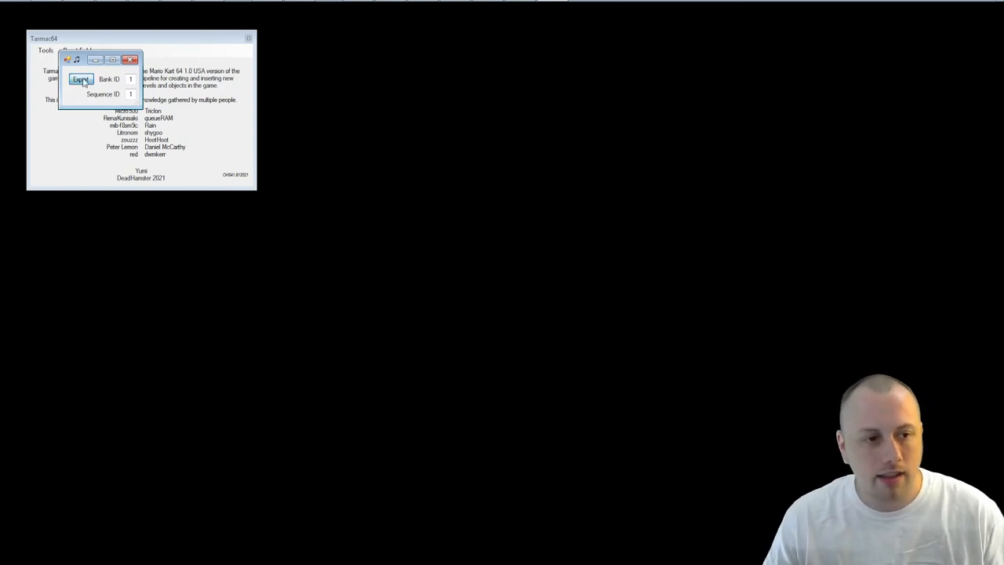
Export bank 1, sequence 1 from the compiled ROM as Song.ok64 in TutorialSeries.
left_click(80, 79)
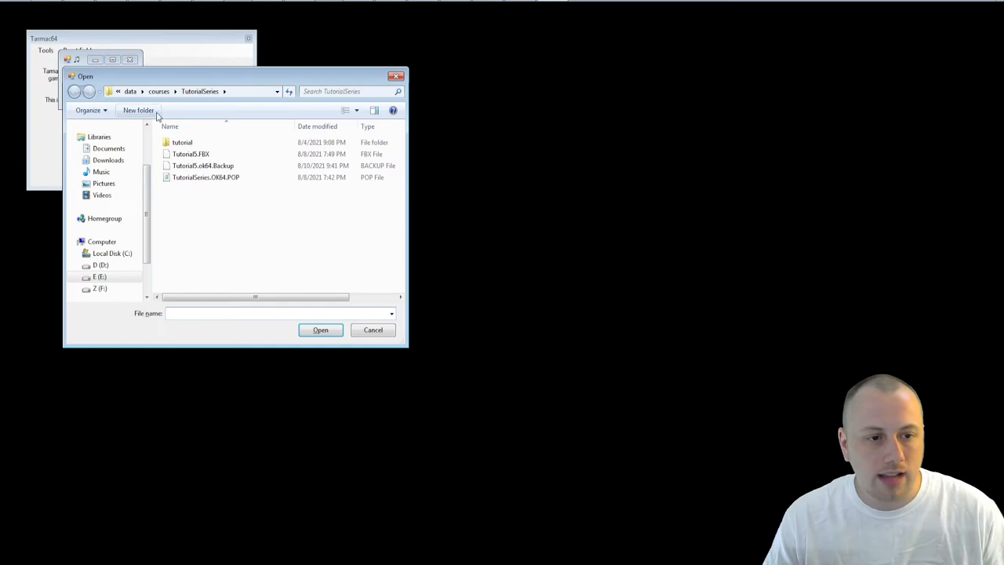
mouse_move(294, 191)
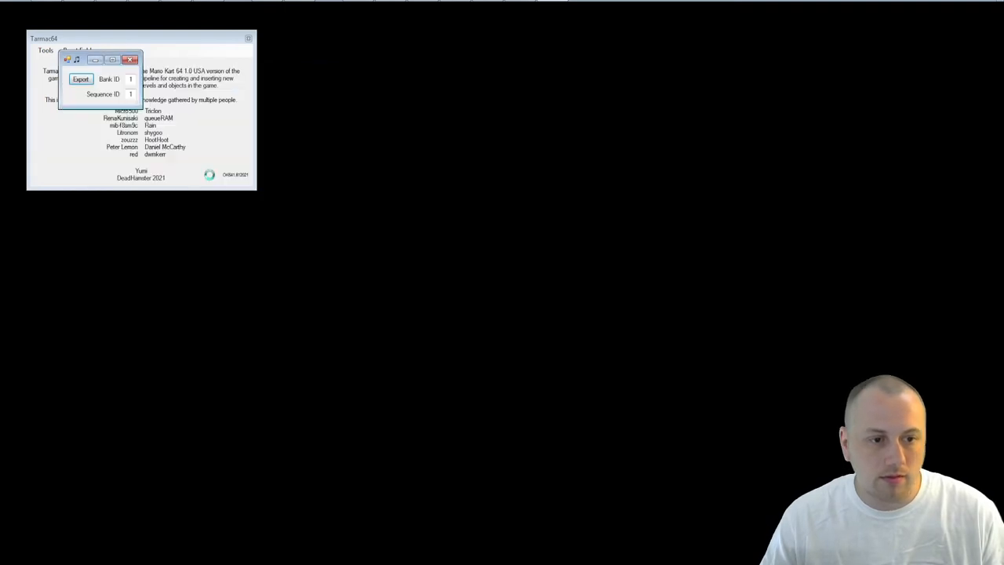
left_click(81, 79)
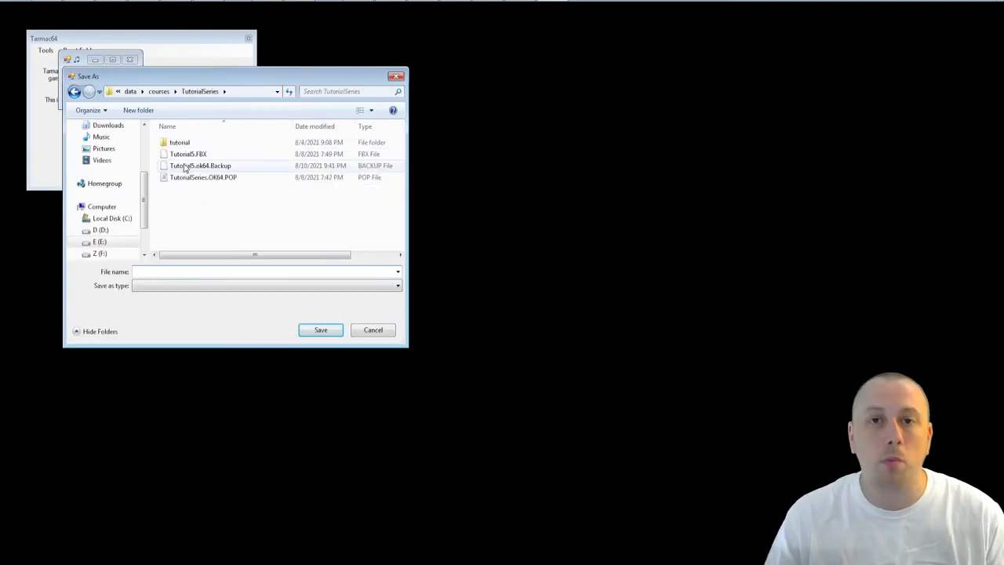
type("S")
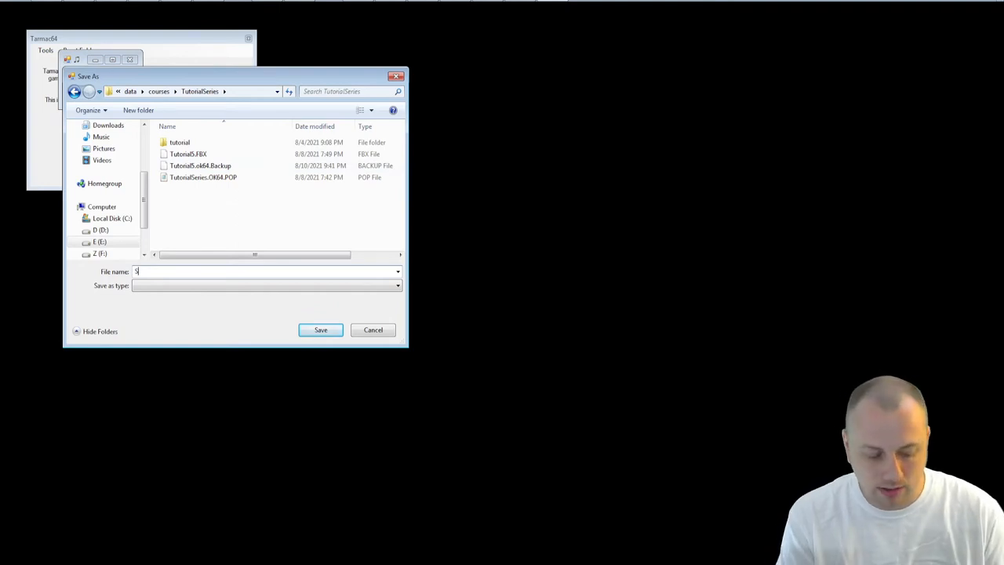
type("ong.ok64")
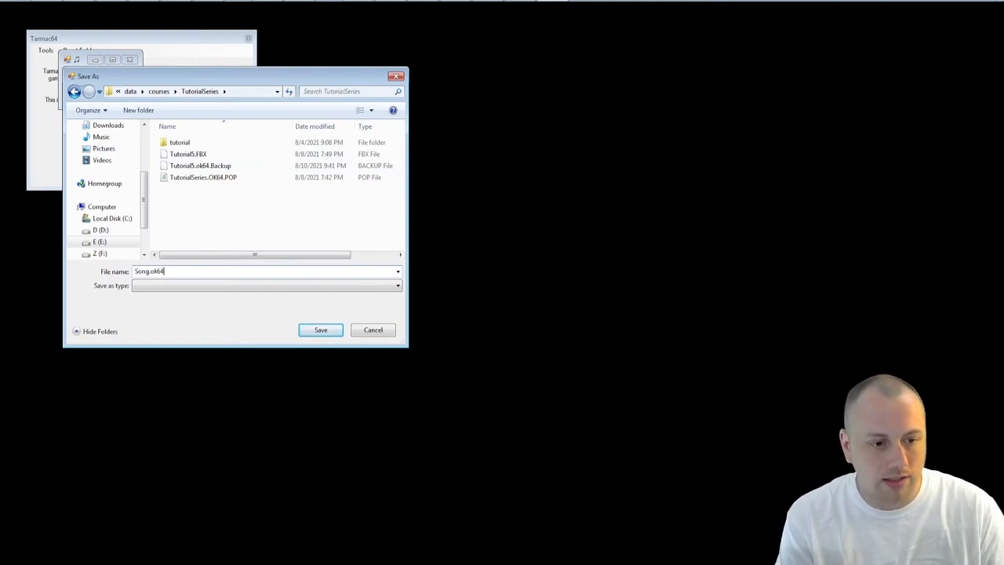
type(".song")
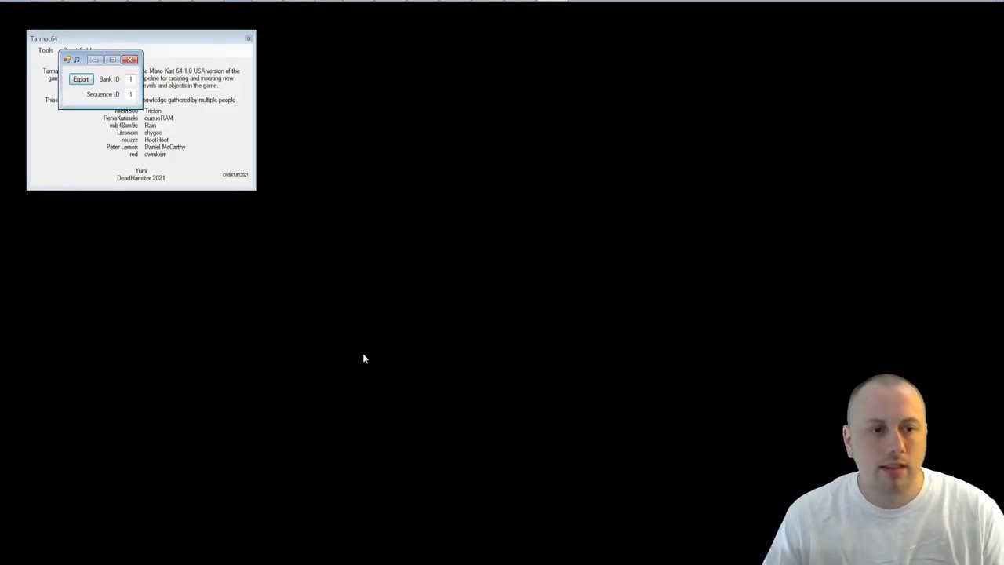
In Course Compiler's Music settings, attach Song.ok64 as the ok64 SONG.
left_click(131, 59)
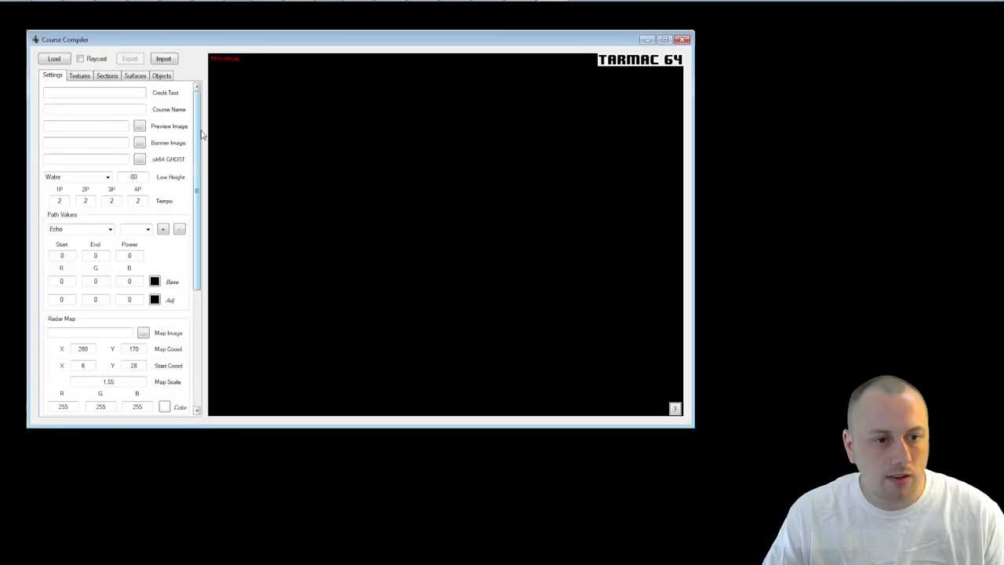
scroll("down", 3)
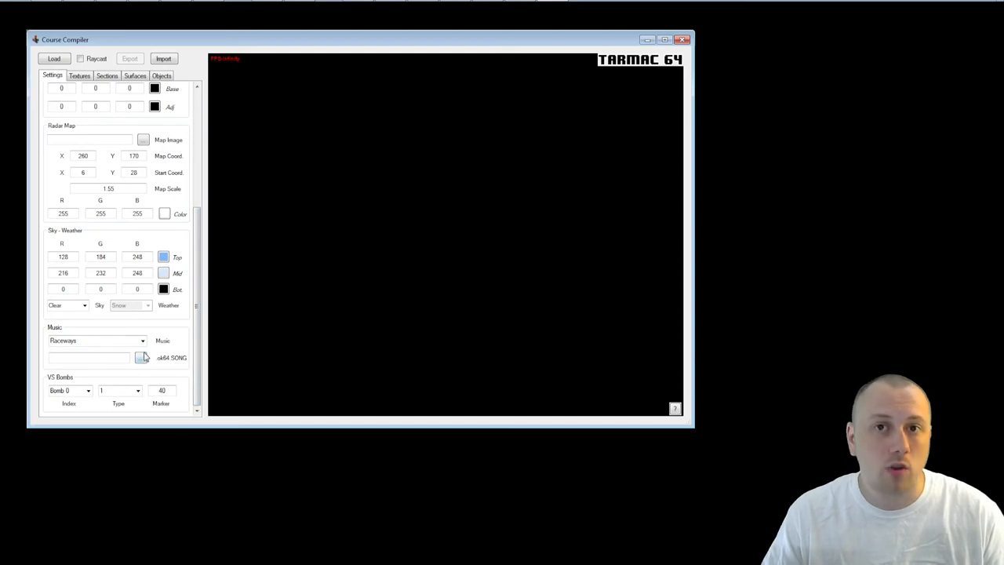
left_click(140, 357)
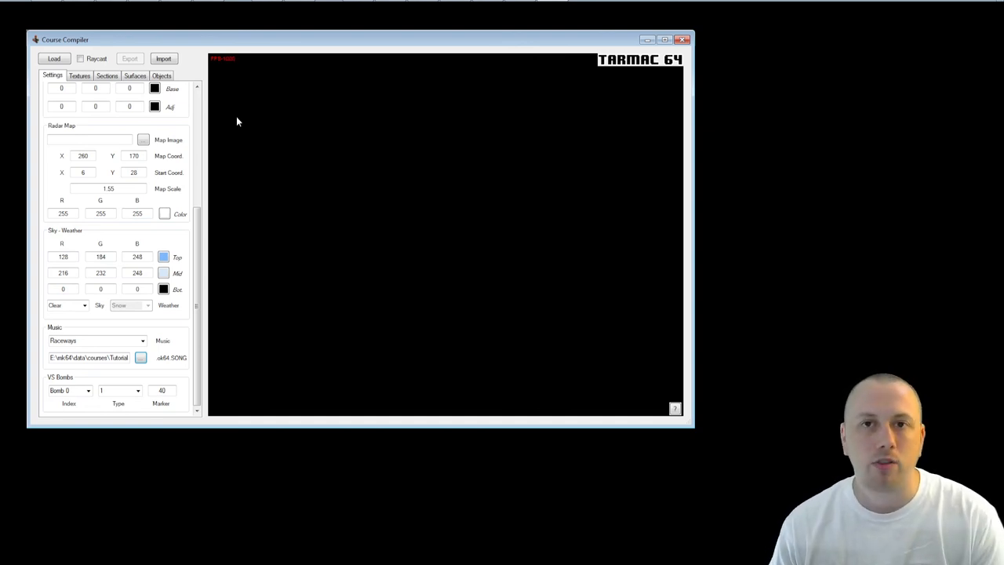
left_click(143, 340)
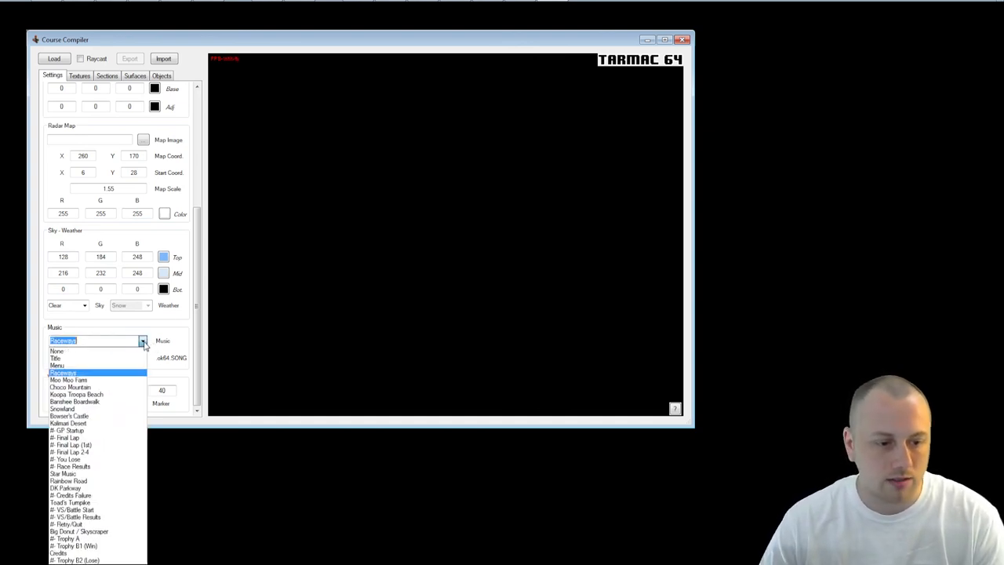